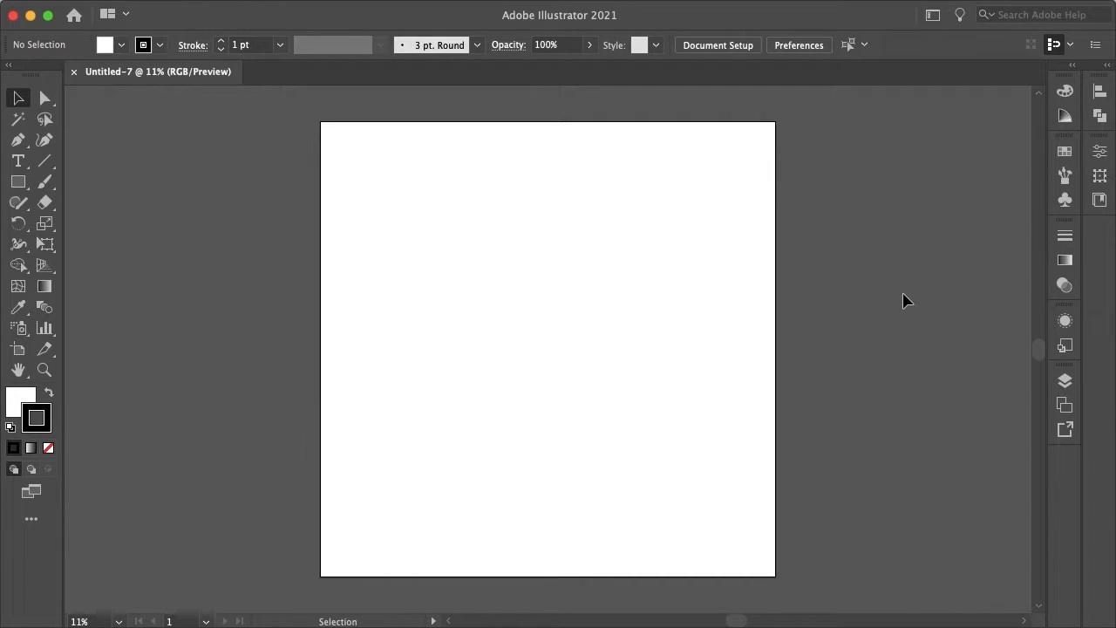
pyautogui.moveTo(235, 282)
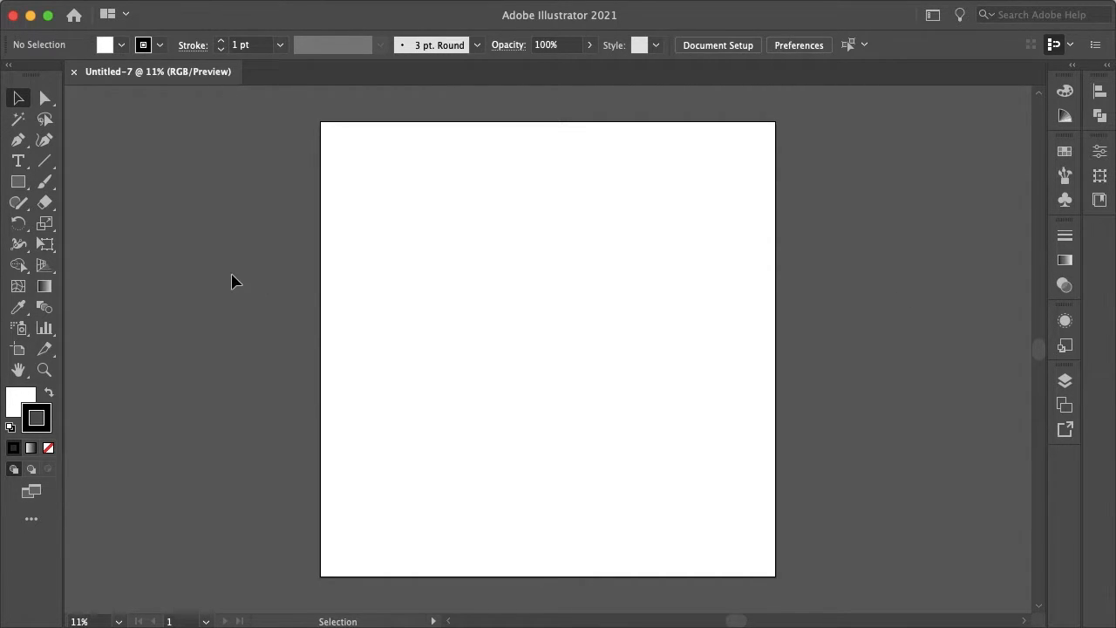
# Reset to the default black fill with no stroke for painting
pyautogui.click(45, 181)
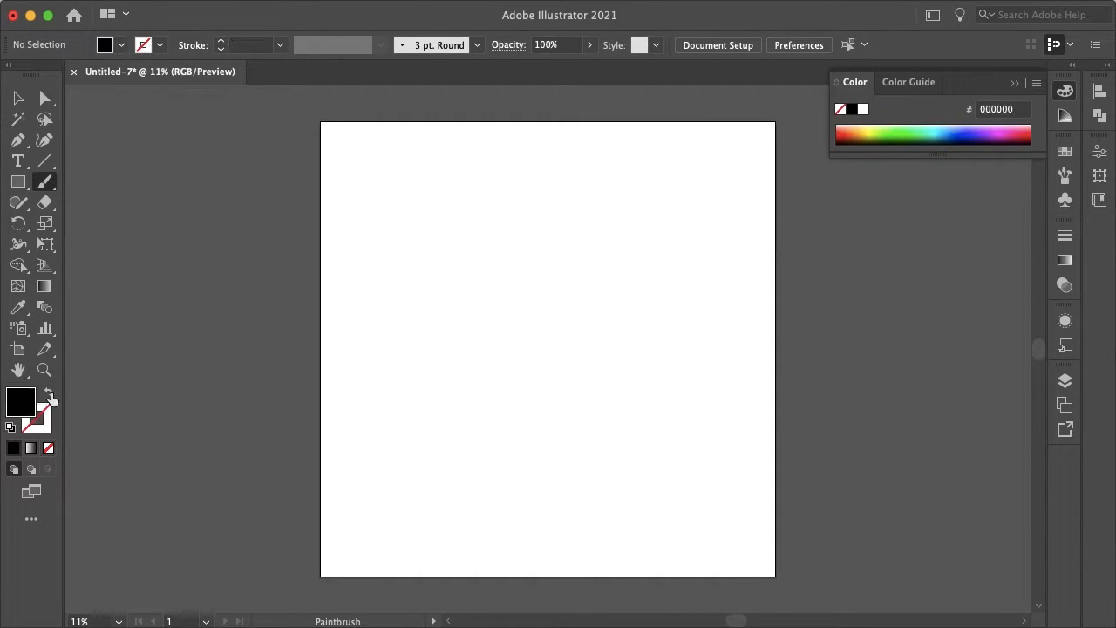
pyautogui.moveTo(460, 286)
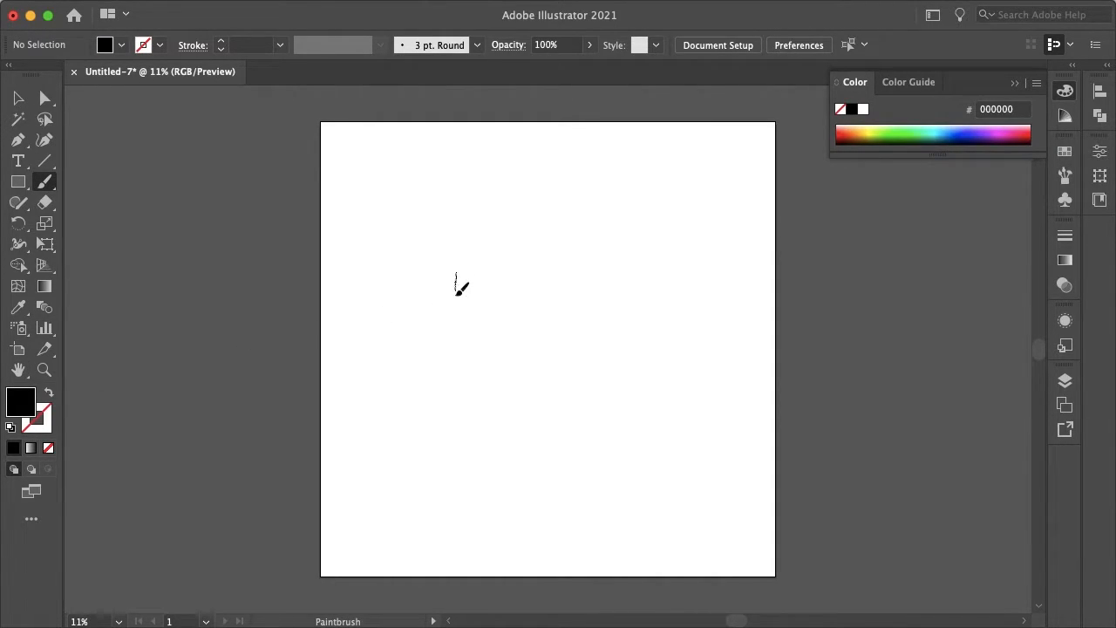
# Paint a closed shoe outline — sole, toe and ankle — as a solid black blob with the Paintbrush
pyautogui.moveTo(455, 275); pyautogui.dragTo(607, 317)
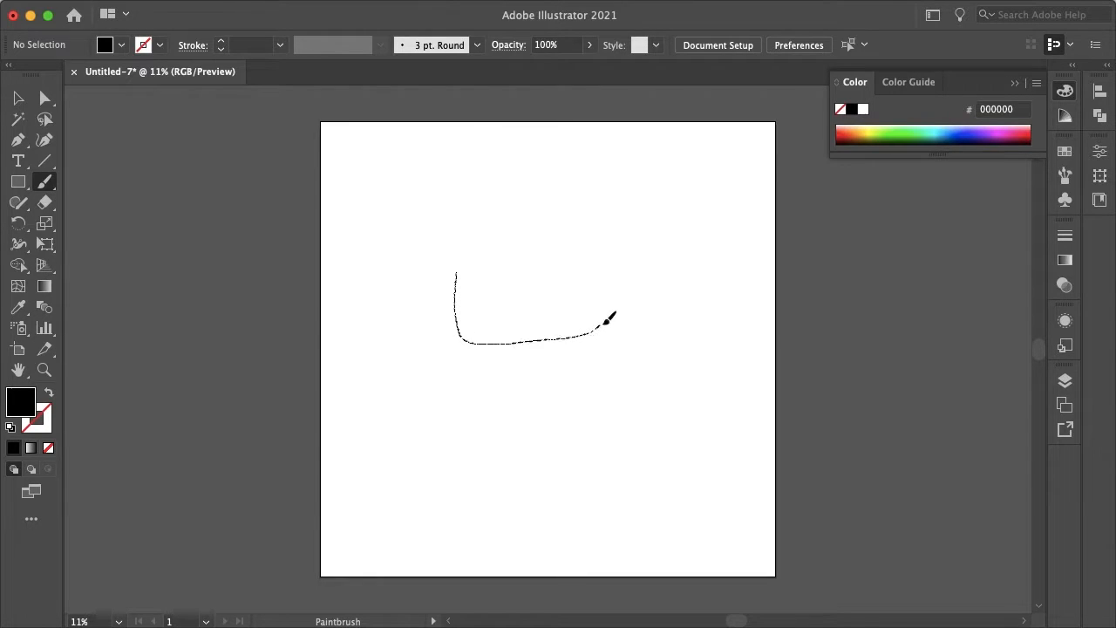
pyautogui.moveTo(611, 318); pyautogui.dragTo(516, 254)
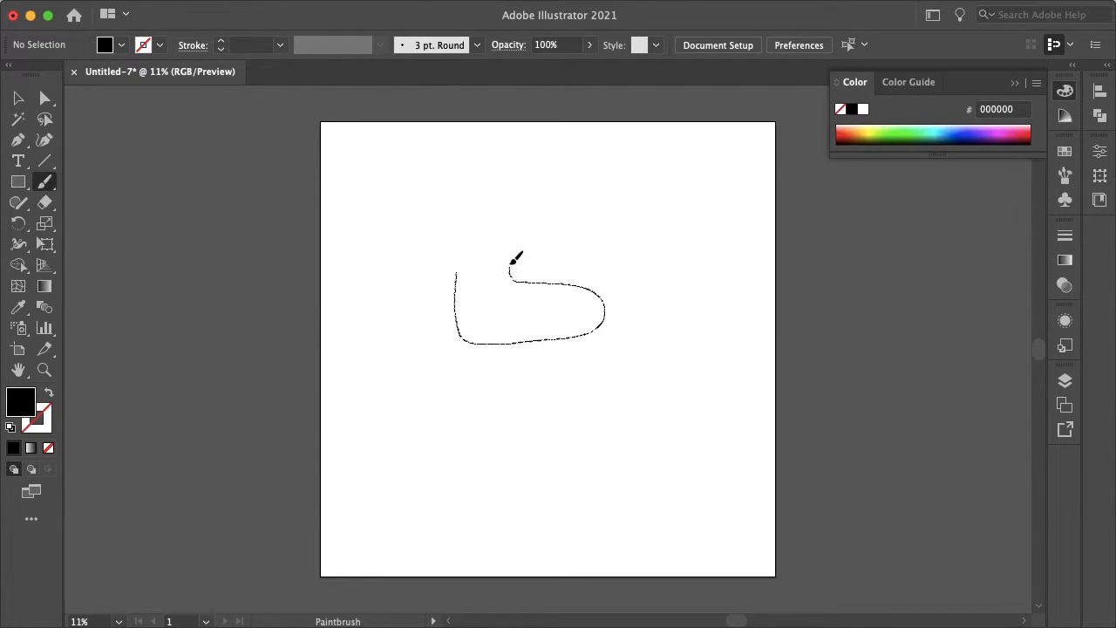
pyautogui.moveTo(516, 258); pyautogui.dragTo(460, 269)
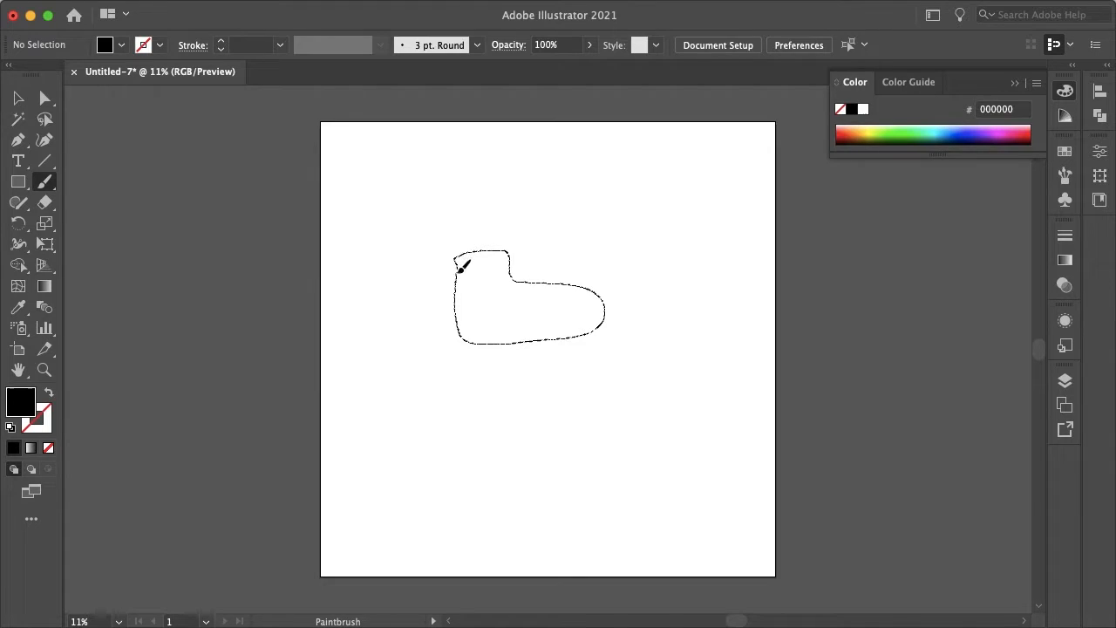
pyautogui.click(17, 97)
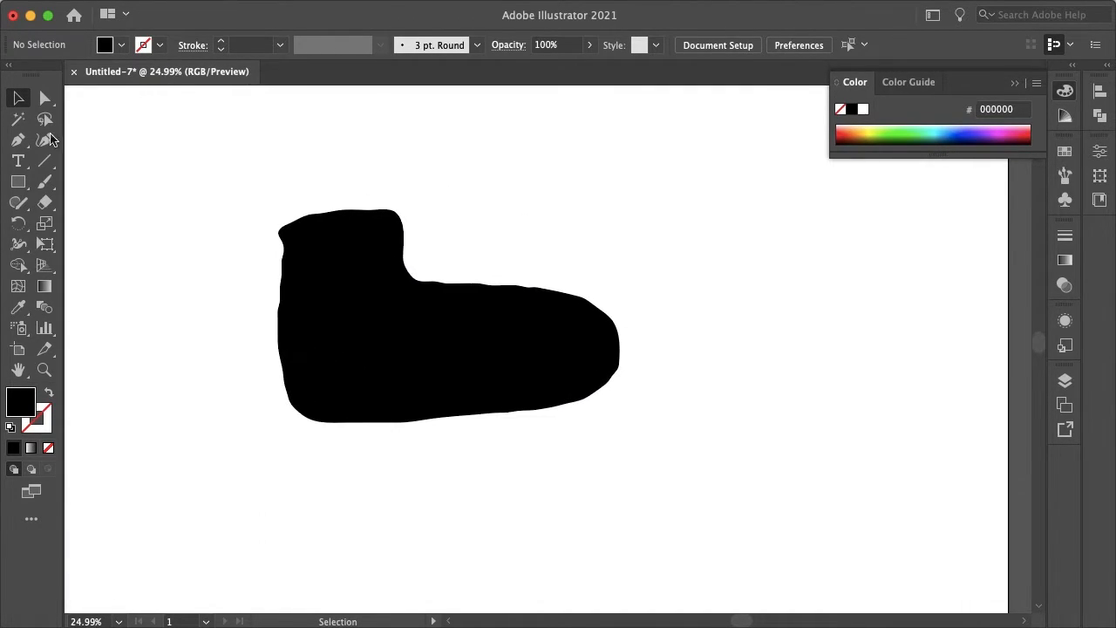
# Switch to the Type tool and pick white as the fill colour for the lettering
pyautogui.click(18, 160)
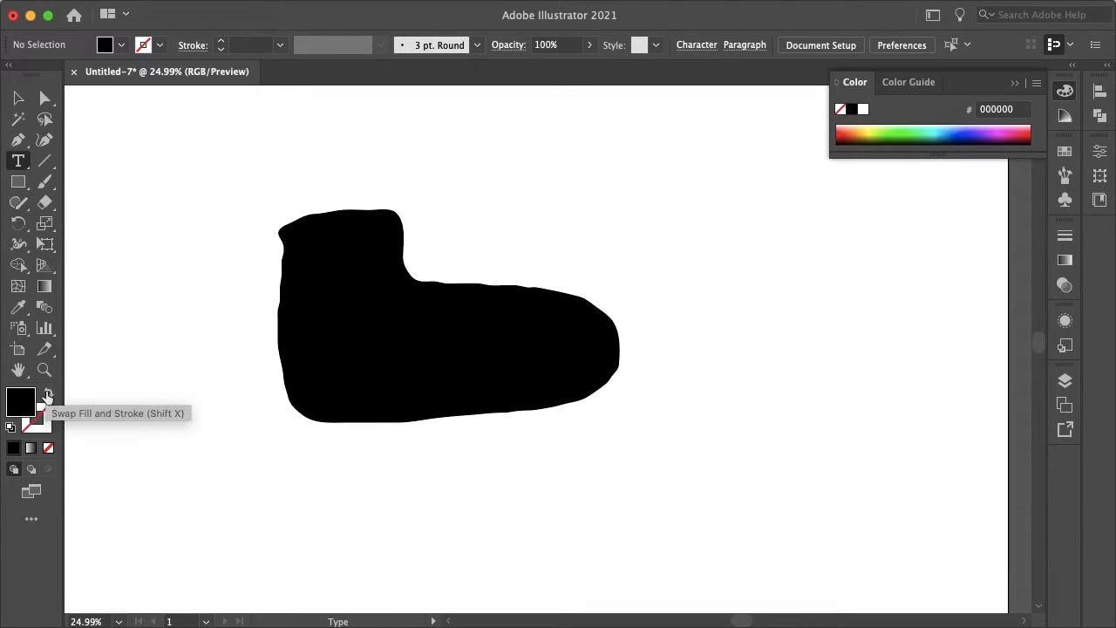
pyautogui.doubleClick(21, 401)
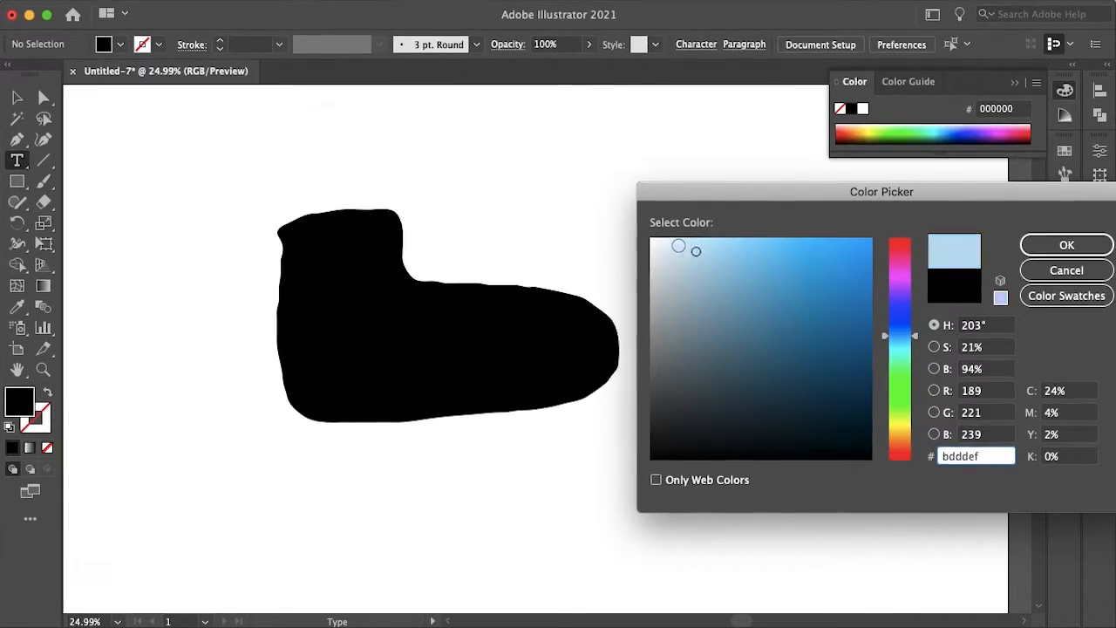
pyautogui.click(1065, 269)
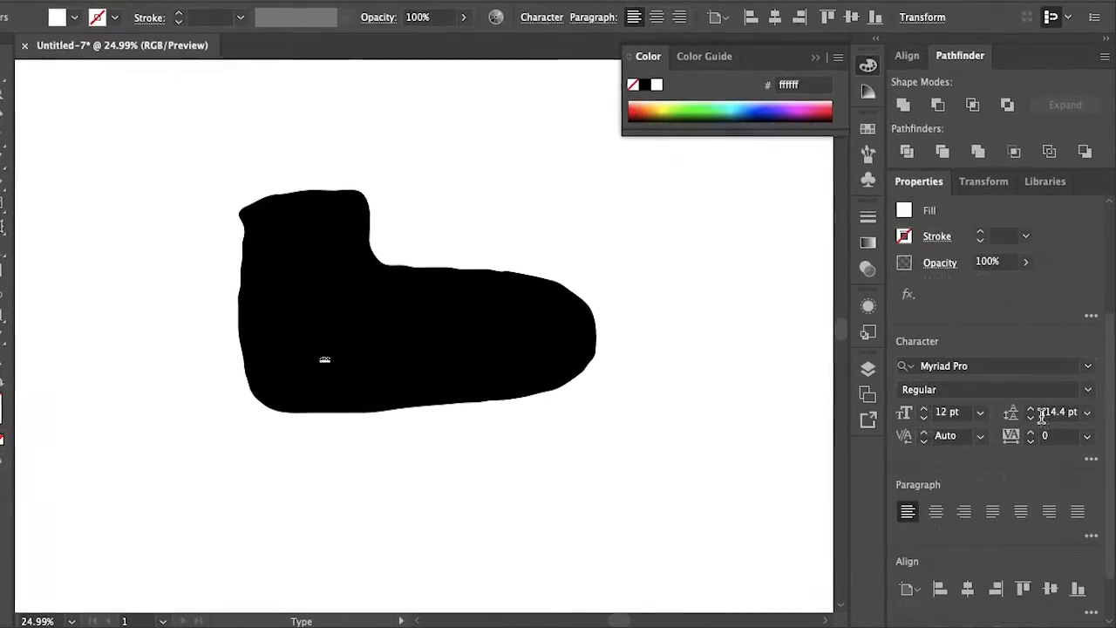
# Make the SHOE text 200 pt Bold and select it as a whole object
pyautogui.click(980, 412)
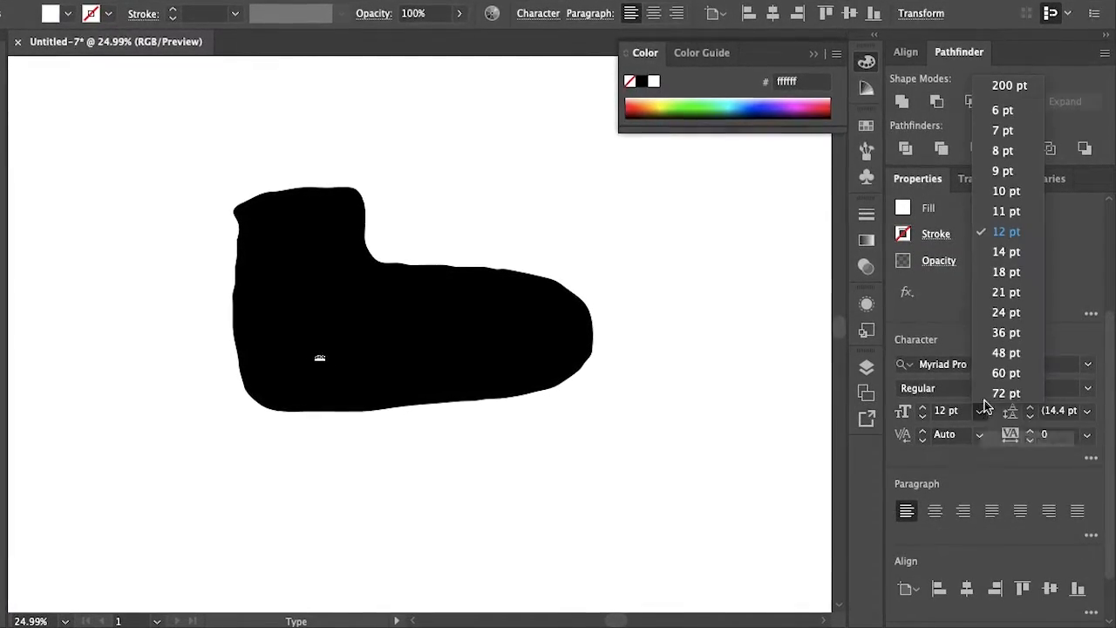
pyautogui.click(1005, 393)
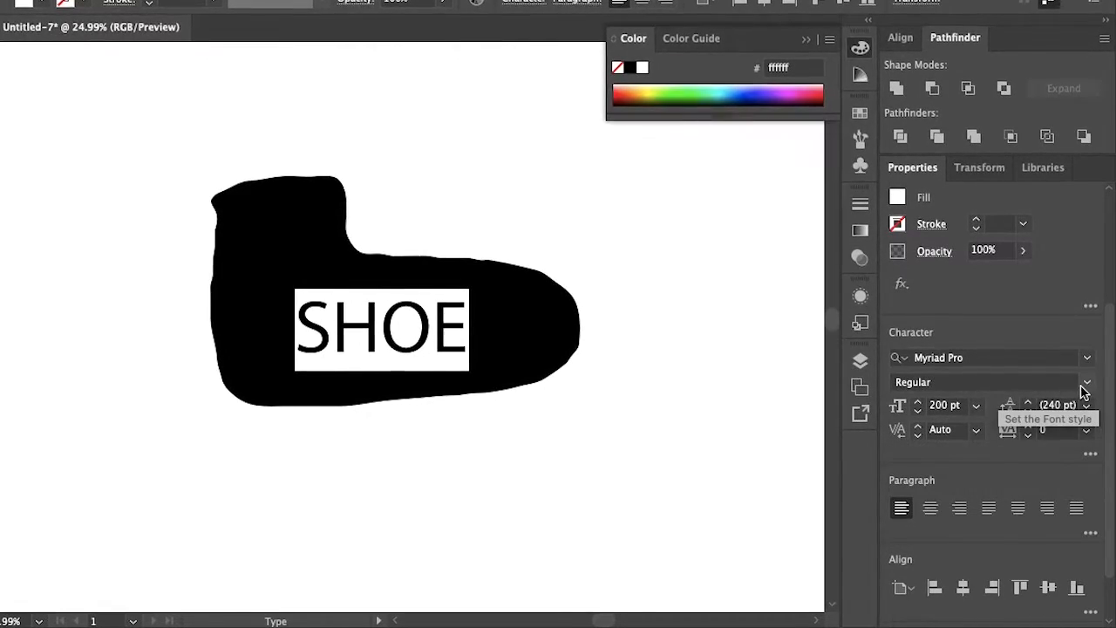
pyautogui.click(1086, 380)
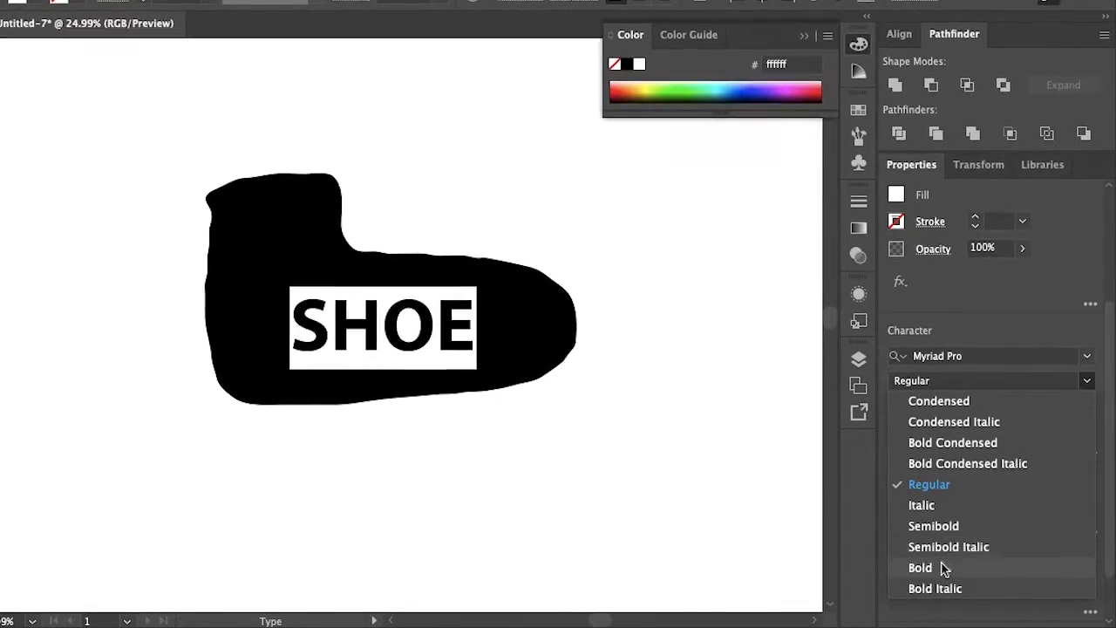
pyautogui.click(921, 568)
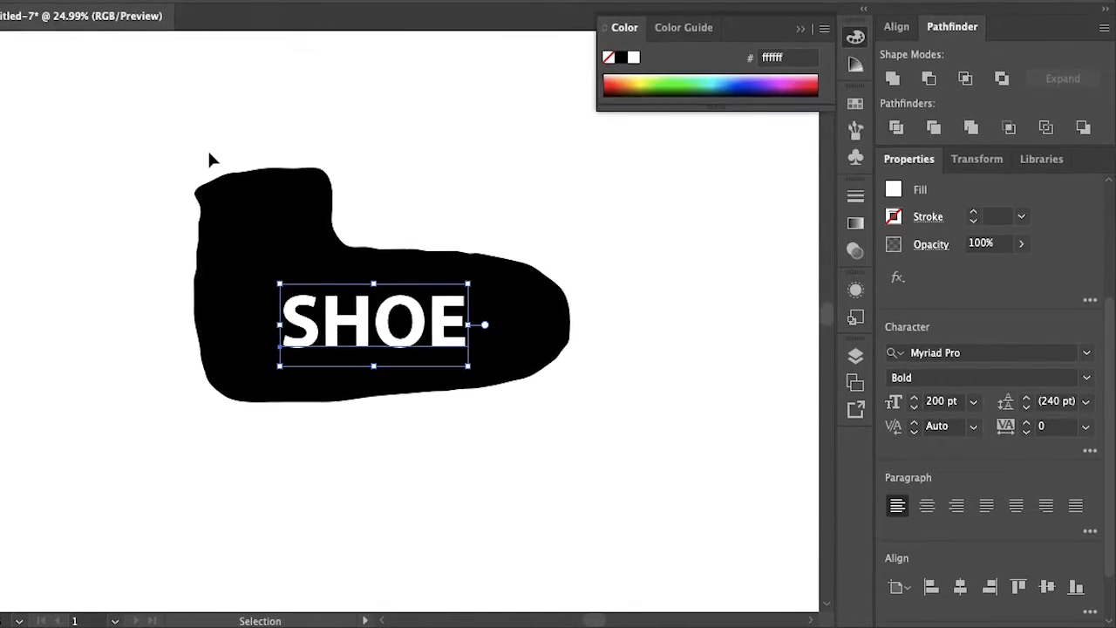
pyautogui.click(214, 10)
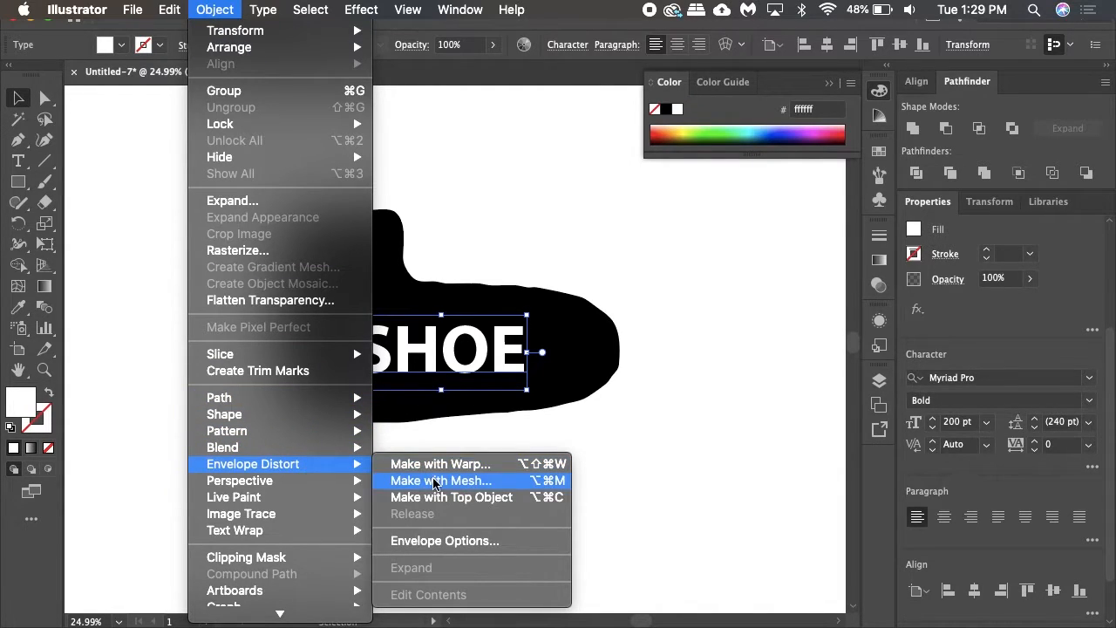
# Apply Envelope Distort > Make with Mesh to SHOE, keeping 4 rows and 4 columns
pyautogui.click(440, 482)
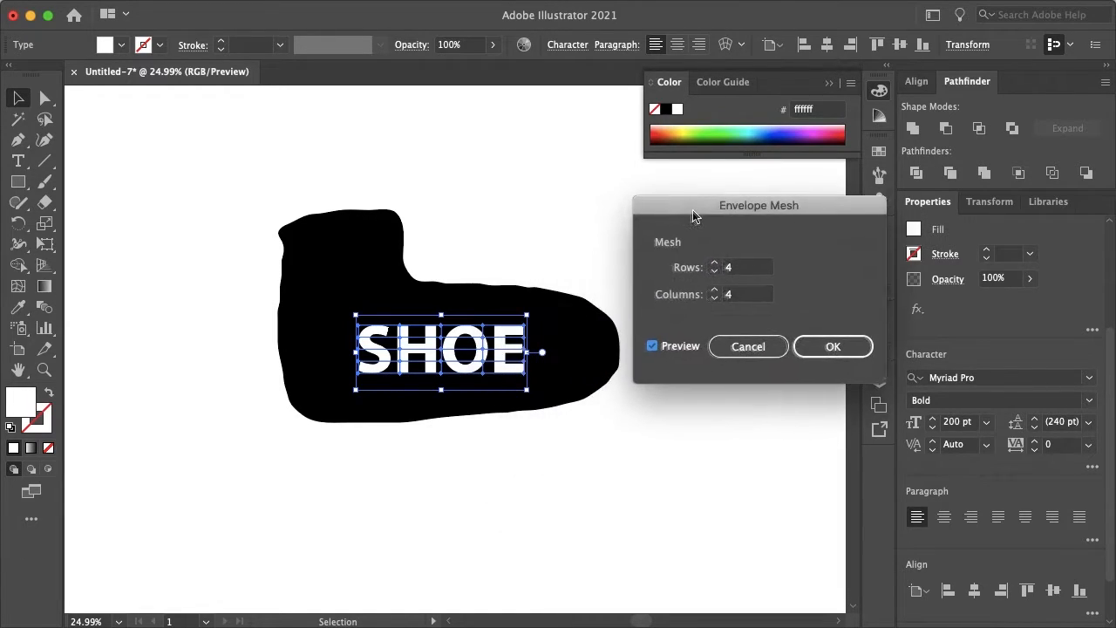
pyautogui.click(832, 346)
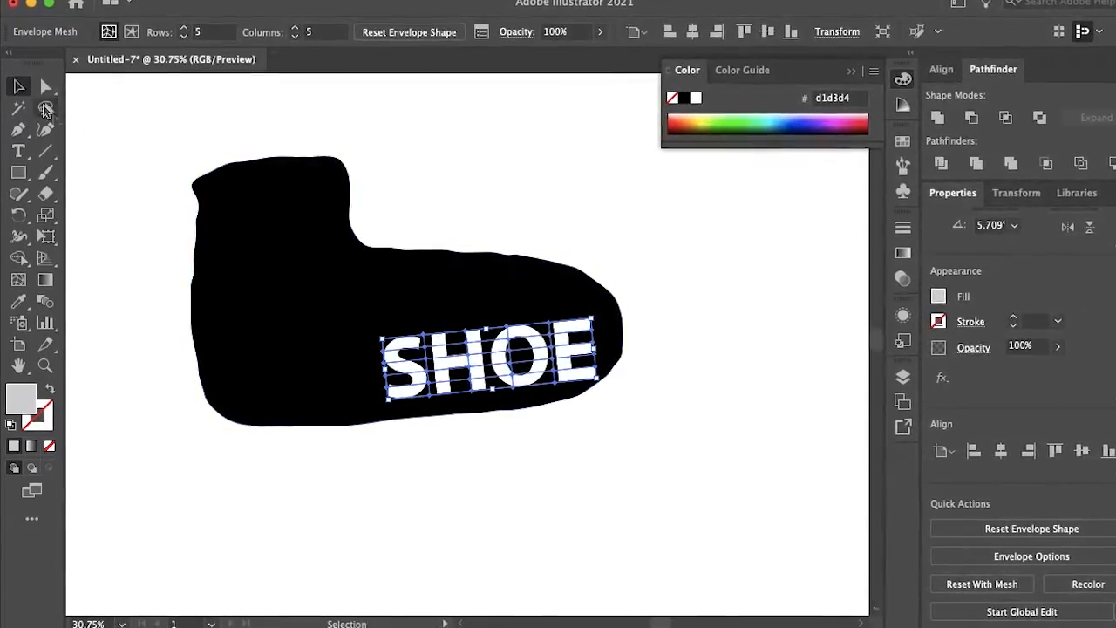
# Drag mesh points with Direct Selection to bend the SHOE lettering along the toe
pyautogui.click(20, 105)
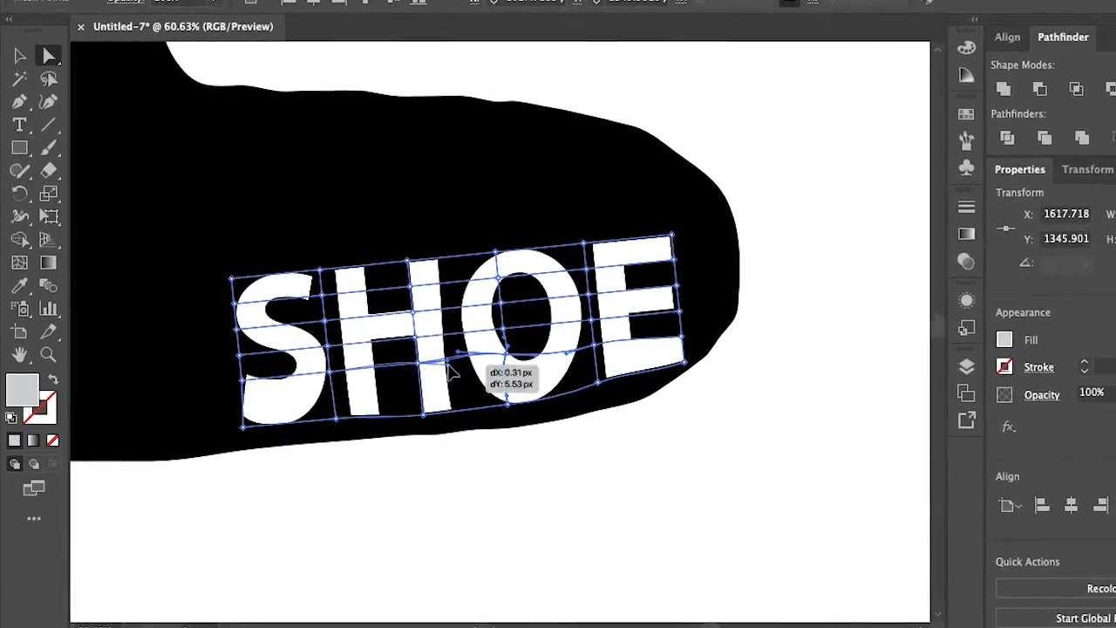
pyautogui.moveTo(453, 370); pyautogui.dragTo(338, 428)
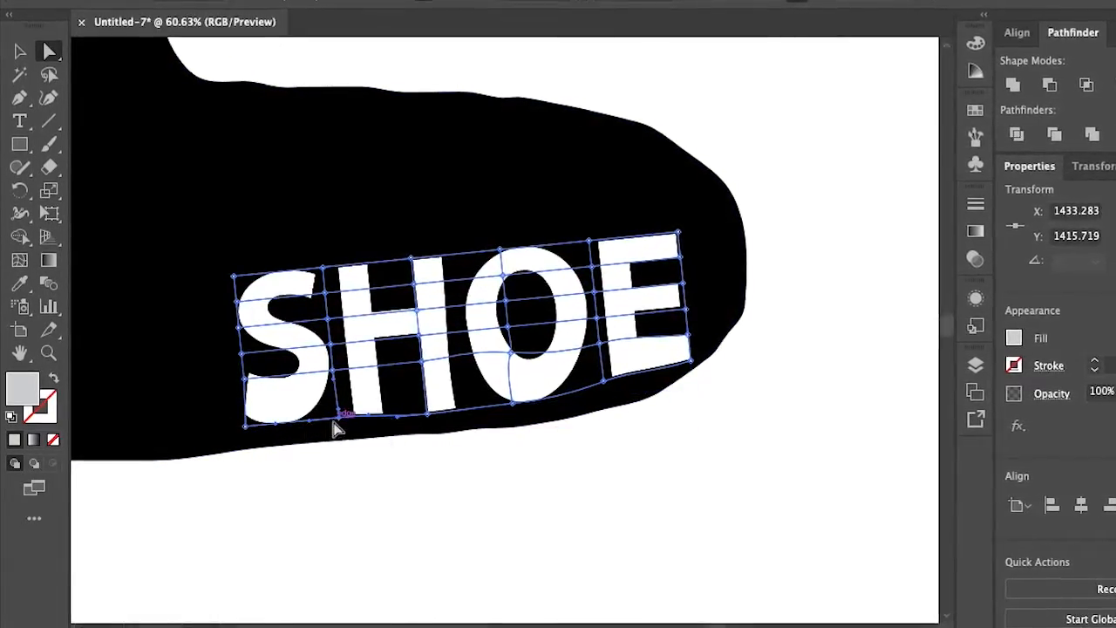
pyautogui.moveTo(338, 415); pyautogui.dragTo(719, 335)
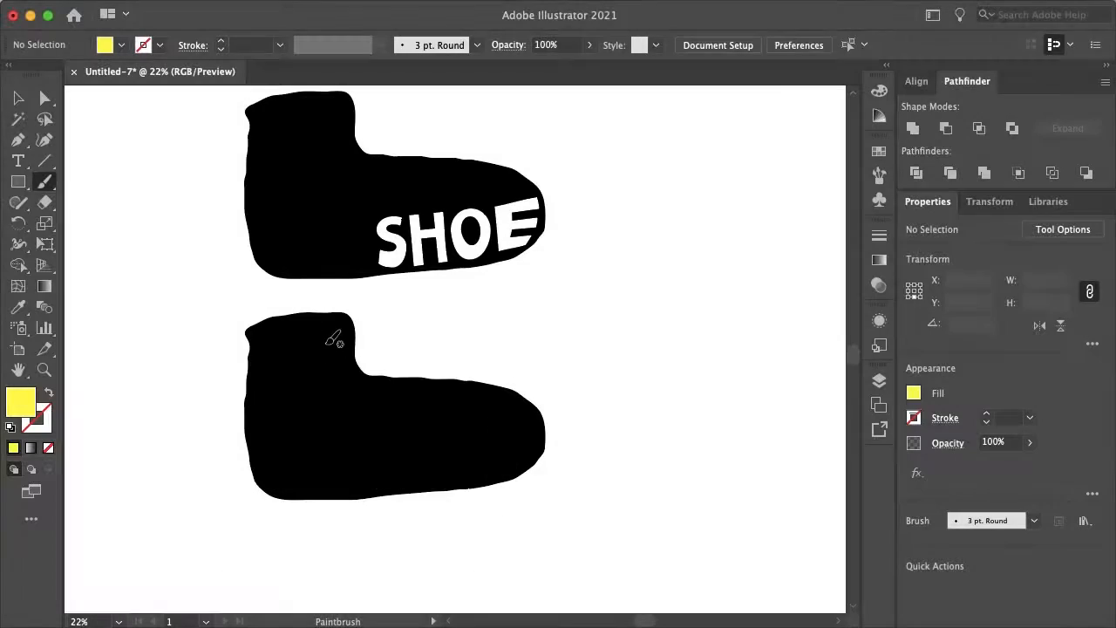
# Paint a thin yellow looping line tracing an inner contour of the lower shoe
pyautogui.moveTo(329, 335); pyautogui.dragTo(340, 384)
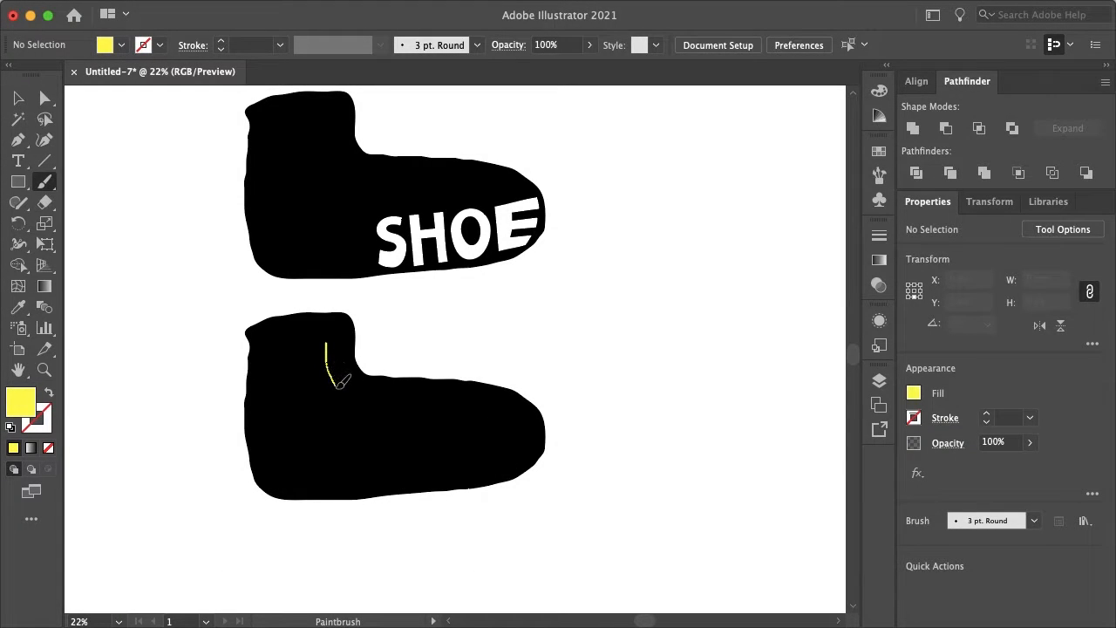
pyautogui.moveTo(328, 375); pyautogui.dragTo(502, 453)
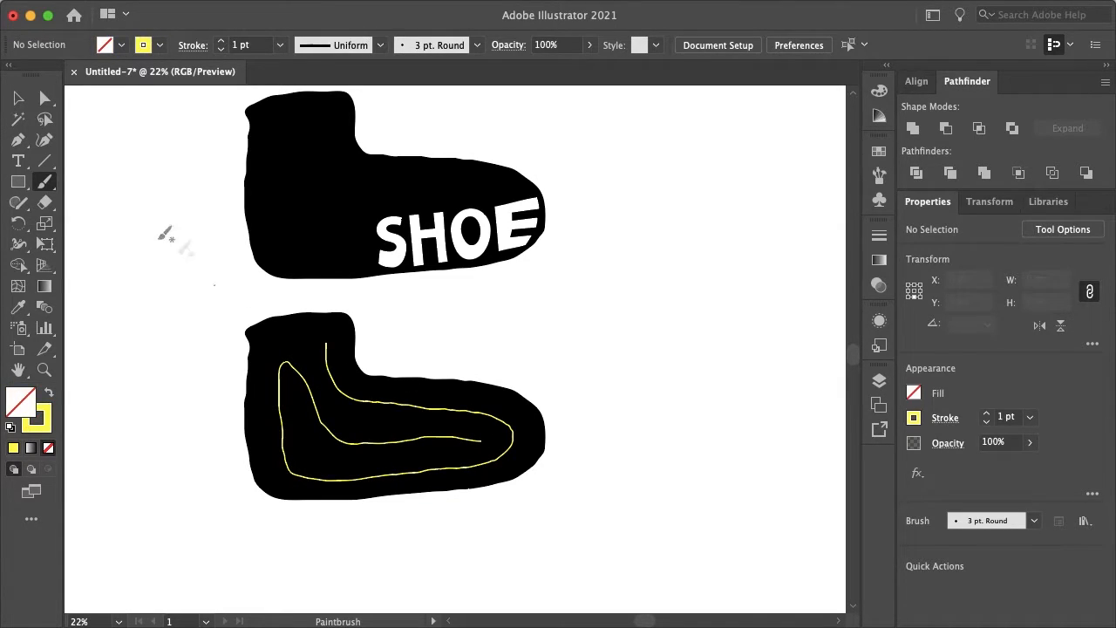
# Place type on the yellow path and fill it with white Lorem ipsum placeholder text, then deselect
pyautogui.click(17, 160)
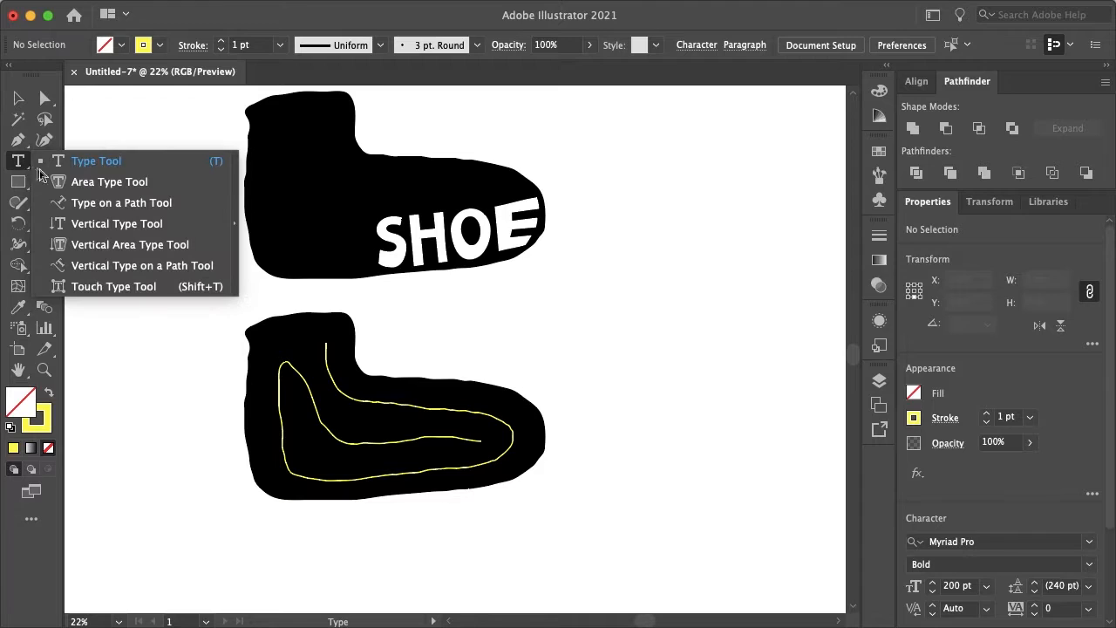
pyautogui.click(122, 203)
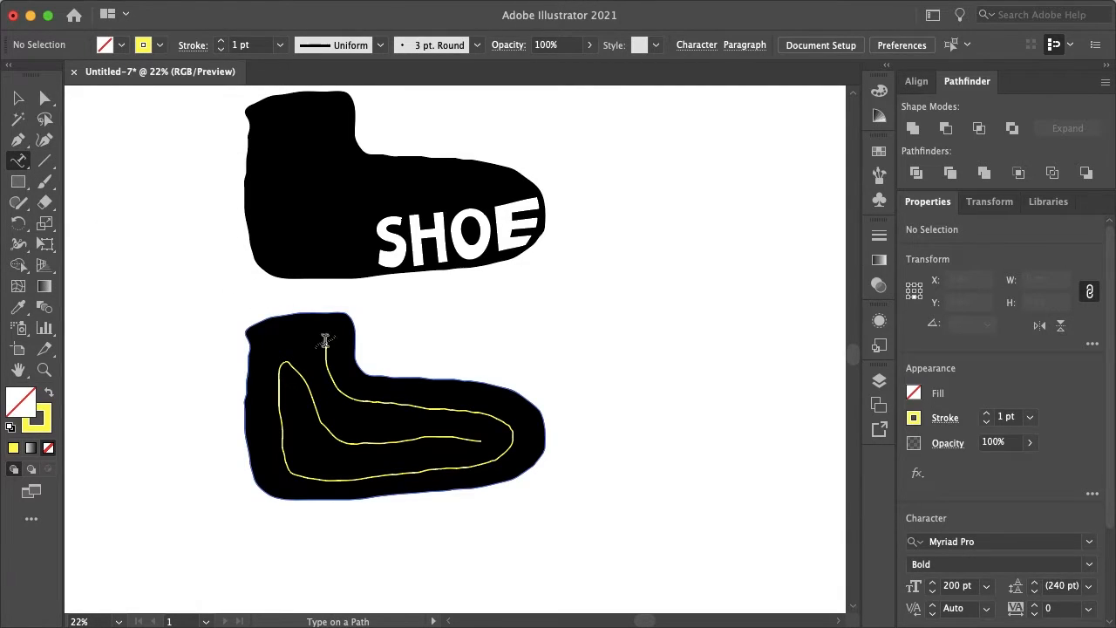
pyautogui.rightClick(325, 340)
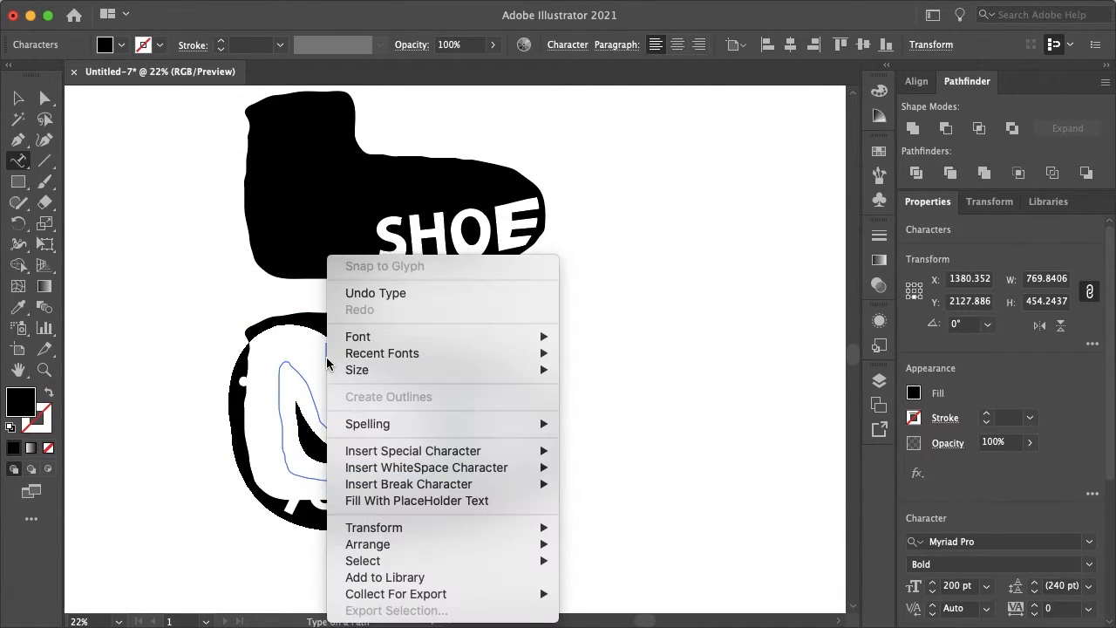
pyautogui.moveTo(417, 501)
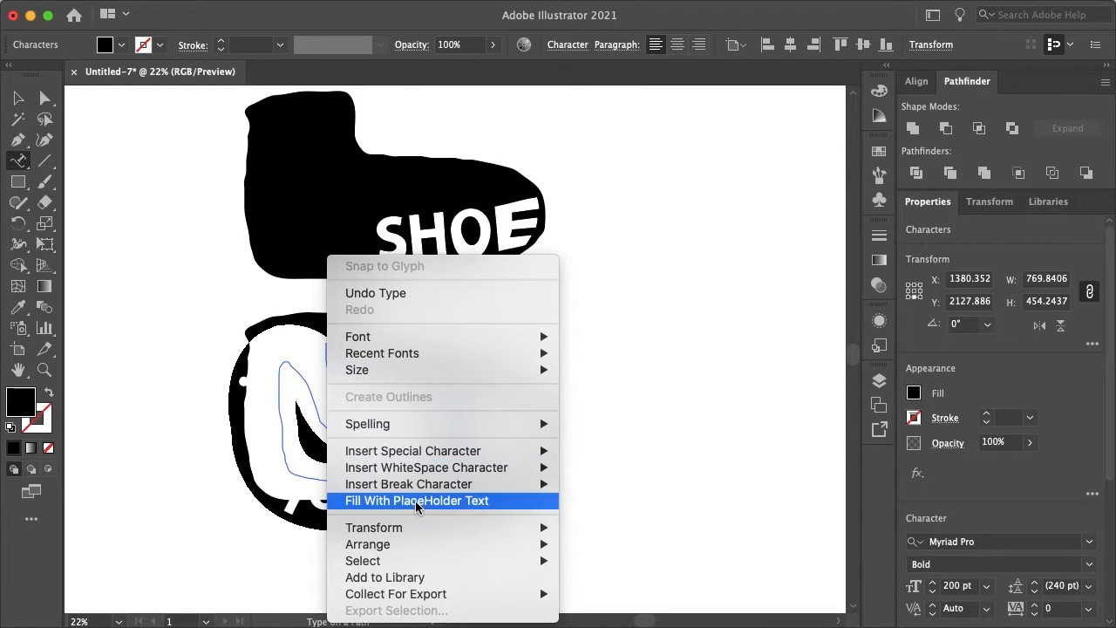
pyautogui.click(417, 500)
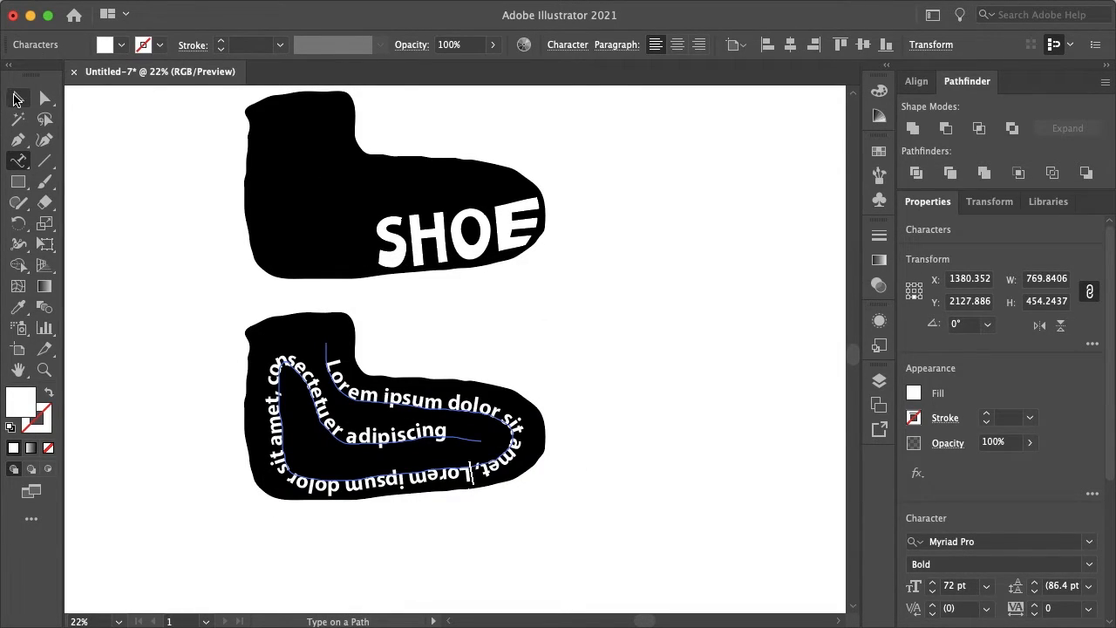
pyautogui.click(656, 314)
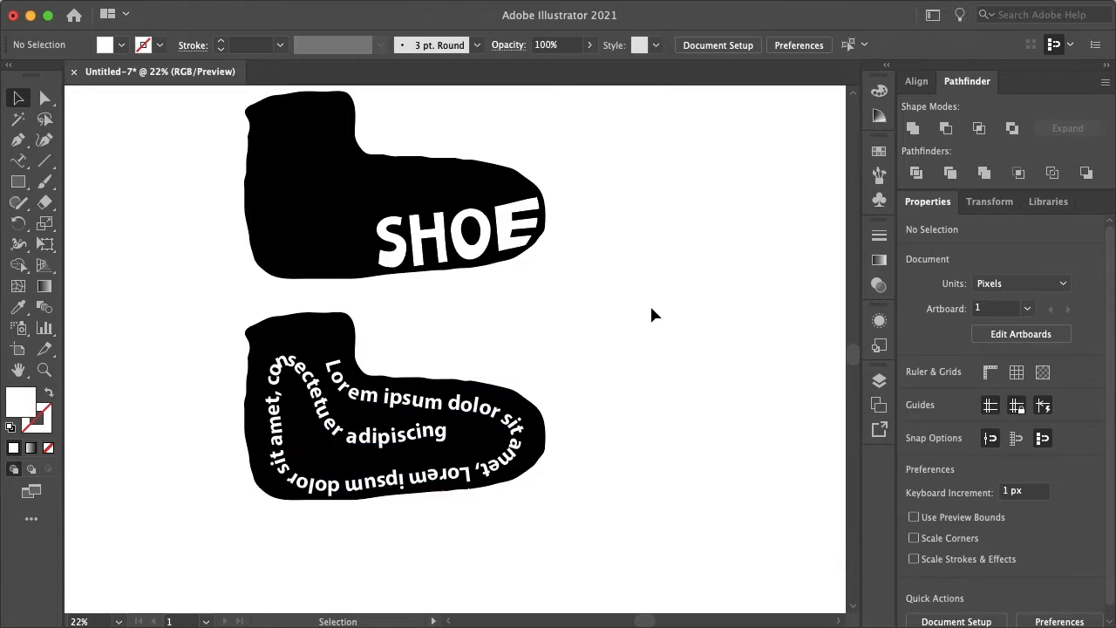
pyautogui.click(45, 97)
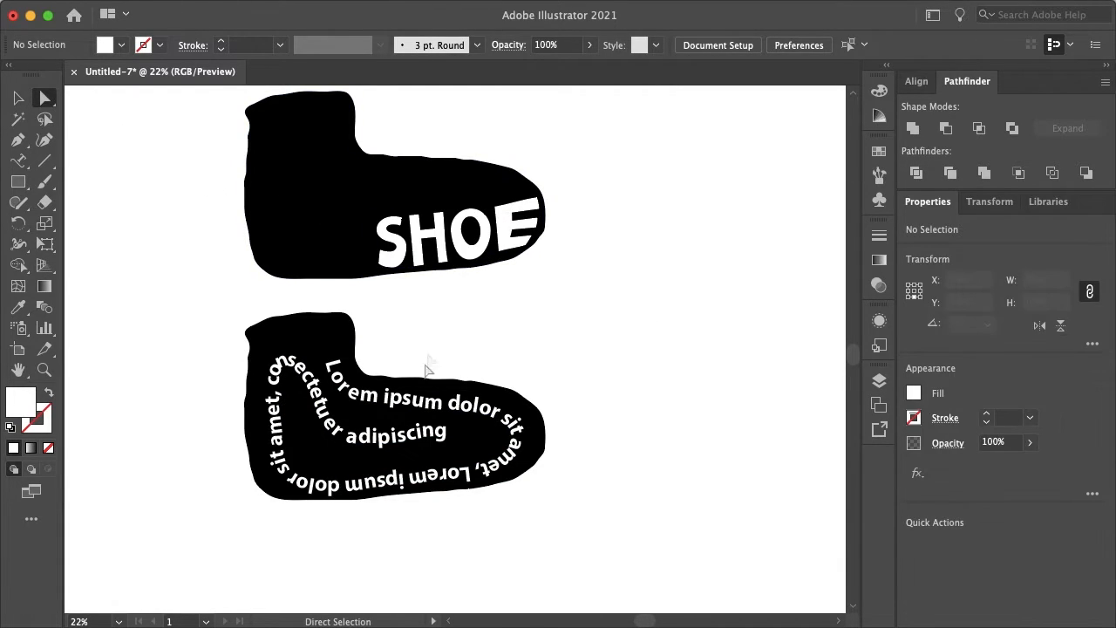
# Move the text path's end anchor to reshape how the placeholder text flows
pyautogui.click(453, 443)
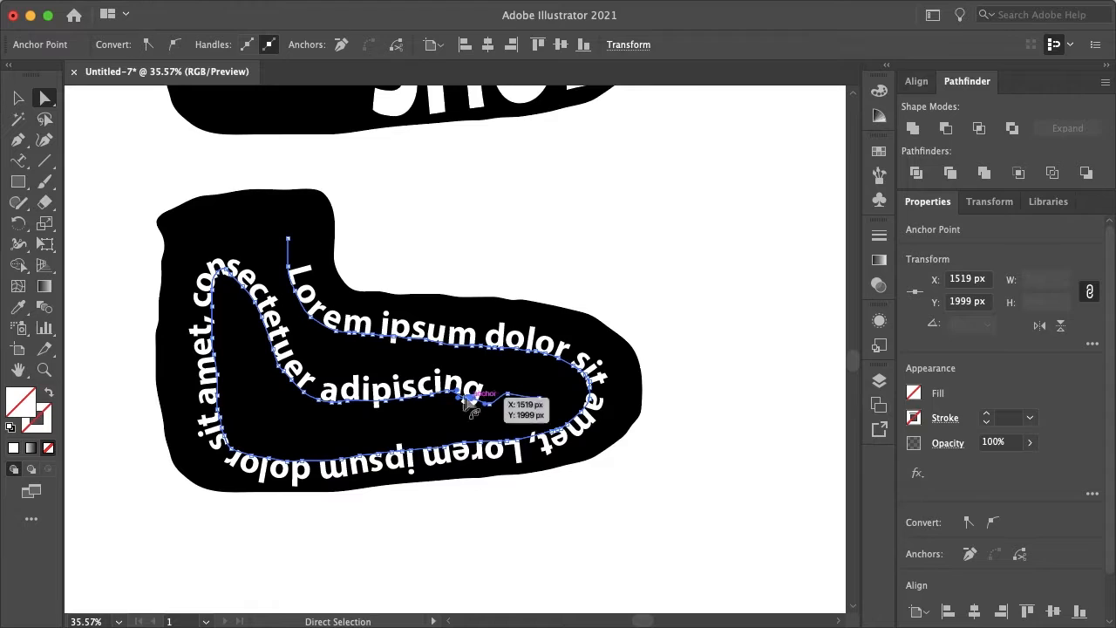
pyautogui.moveTo(468, 401); pyautogui.dragTo(462, 405)
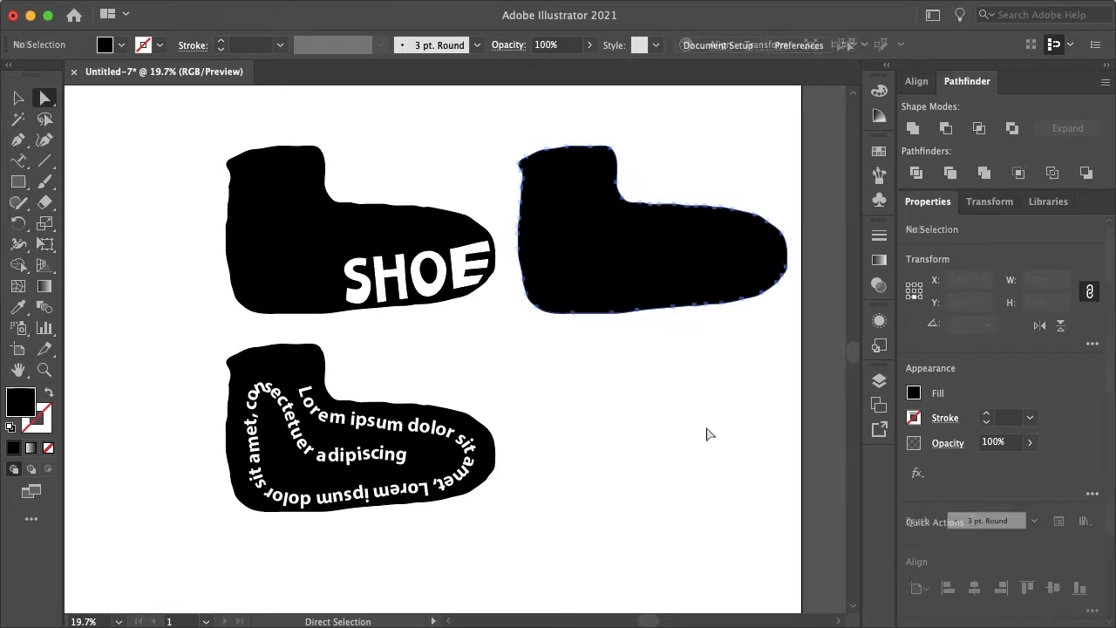
# Add plain horizontal Lorem ipsum text, coloured red, over the right-hand shoe
pyautogui.click(18, 161)
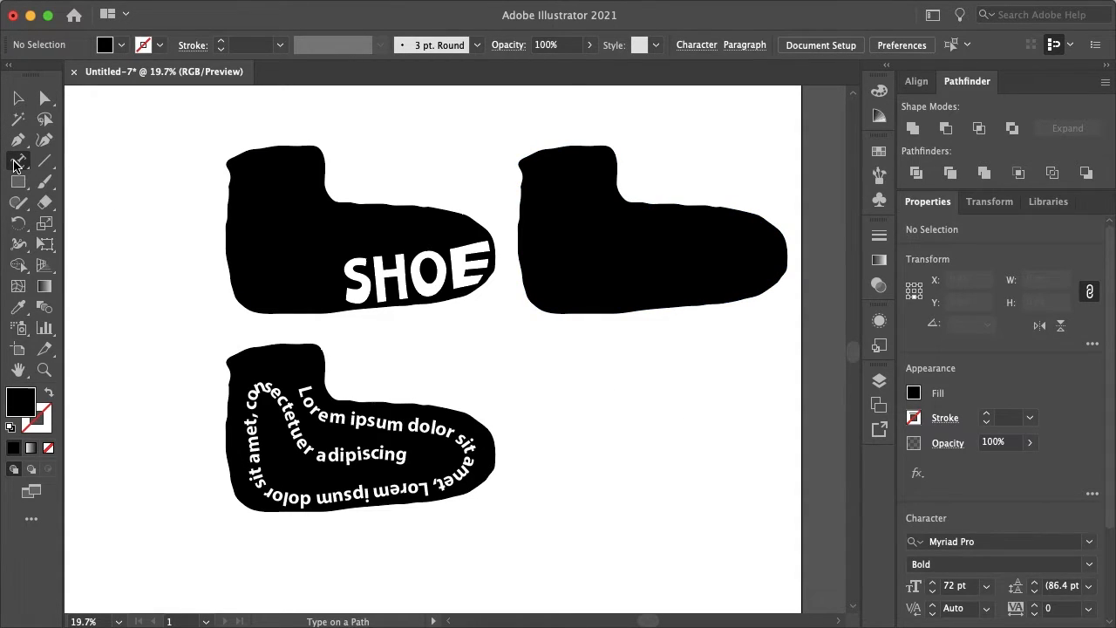
pyautogui.click(18, 161)
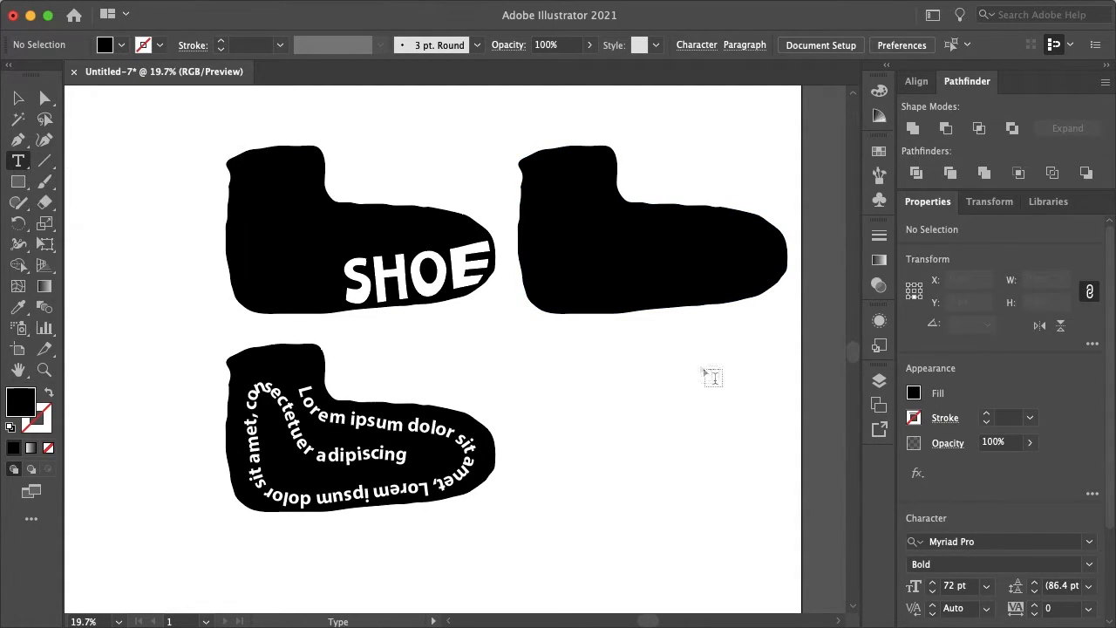
pyautogui.moveTo(617, 419)
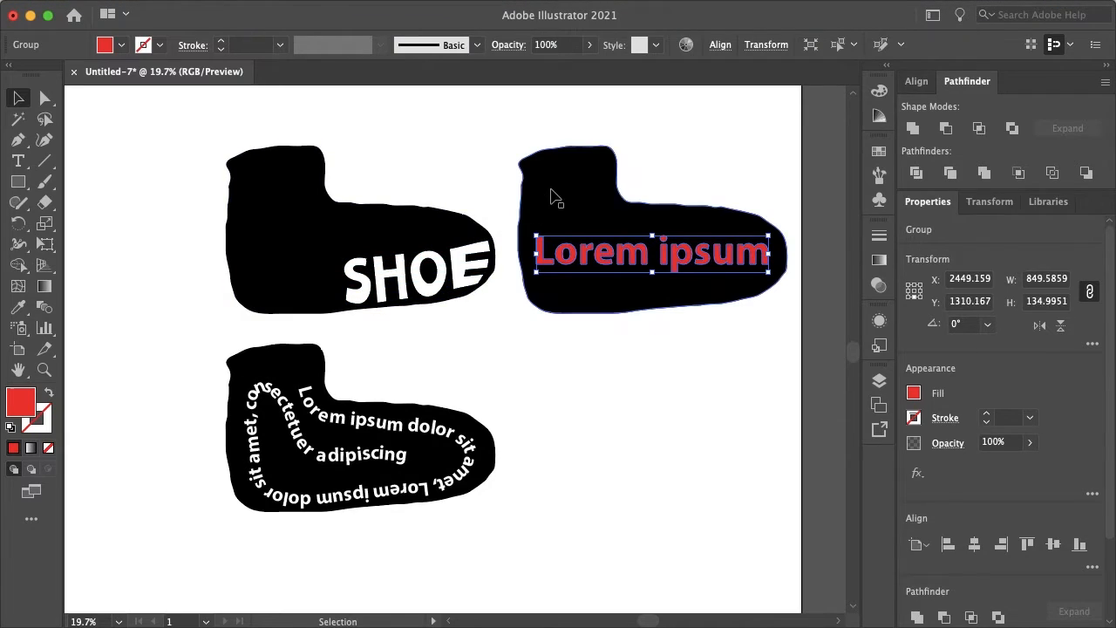
pyautogui.rightClick(652, 251)
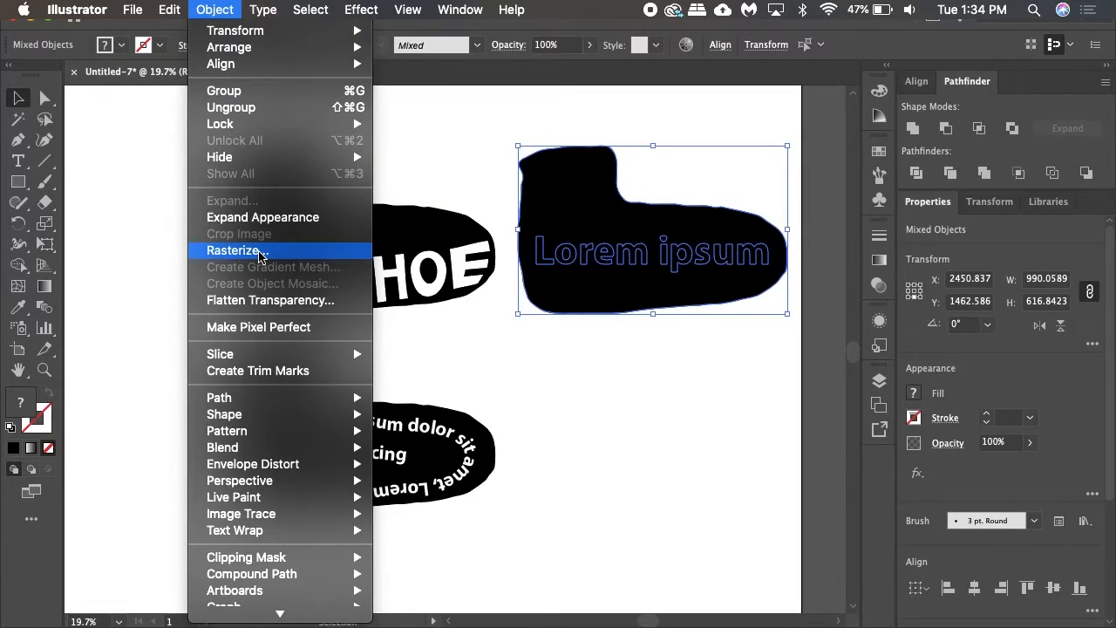
pyautogui.moveTo(252, 464)
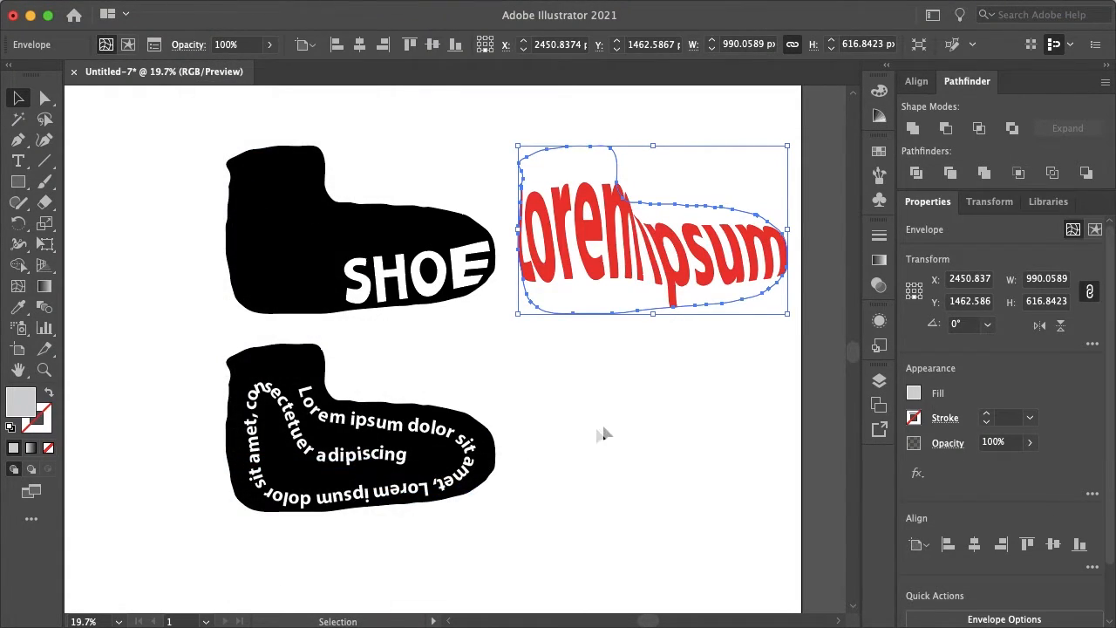
# Envelope the red text with Make with Top Object into the shoe outline and deselect
pyautogui.click(635, 435)
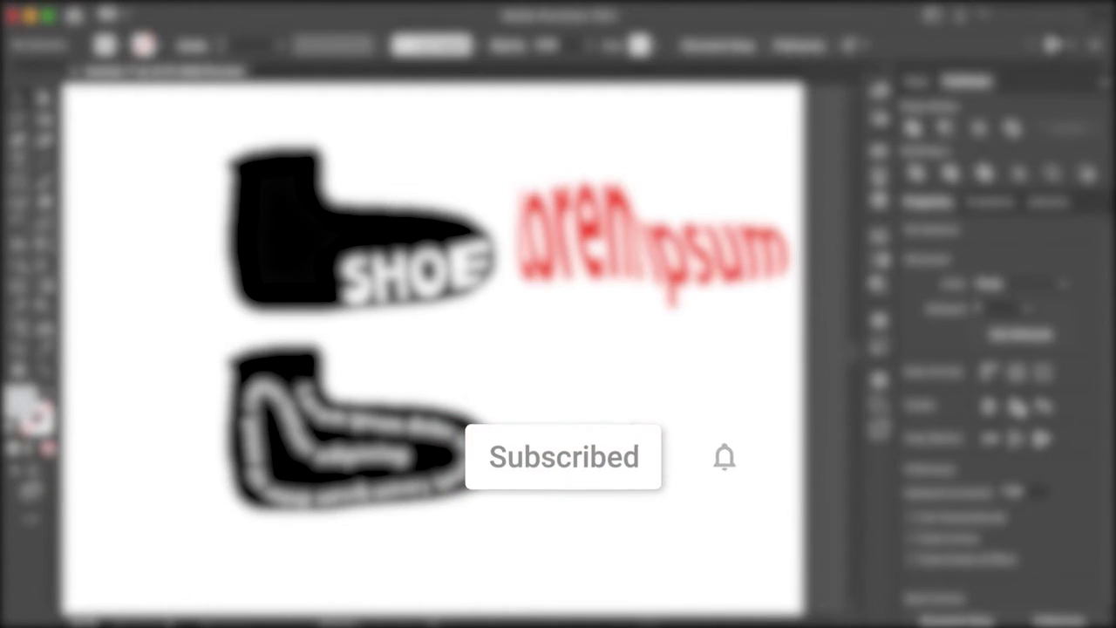
pyautogui.click(725, 457)
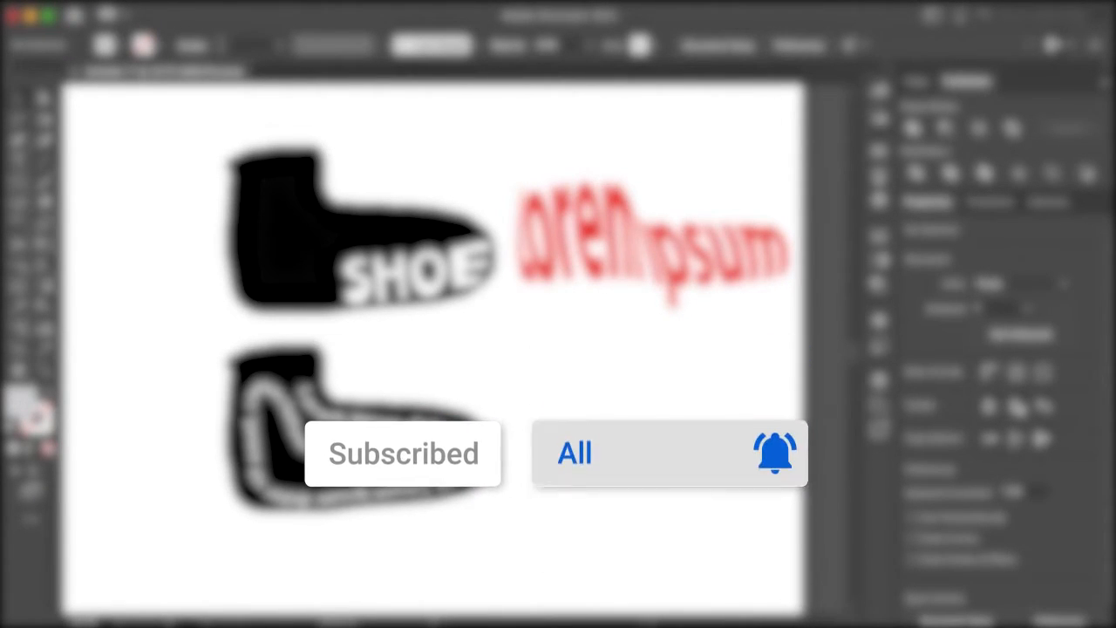